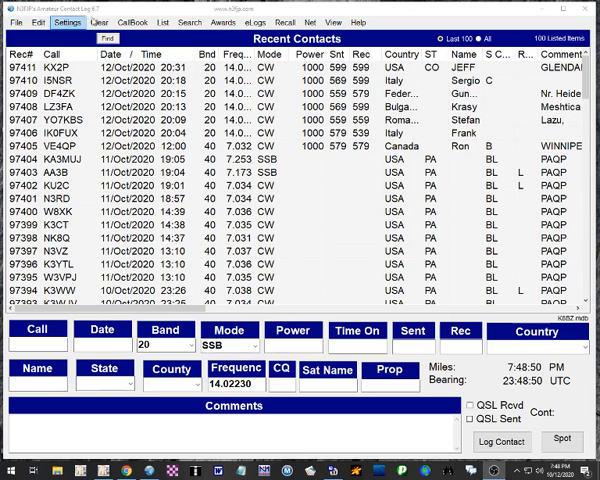
Step: Open the Settings menu and scroll to the DX Spotting filter settings
click(68, 22)
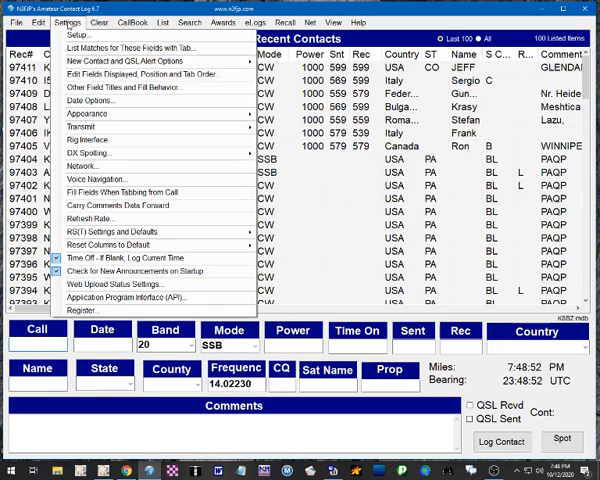
mouse_move(103, 153)
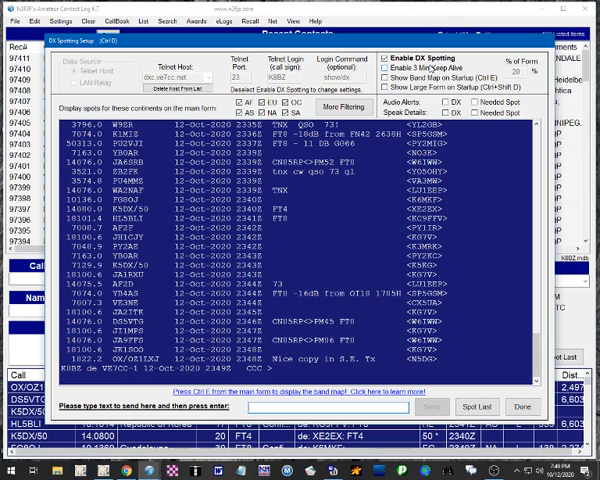
scroll(down, 3)
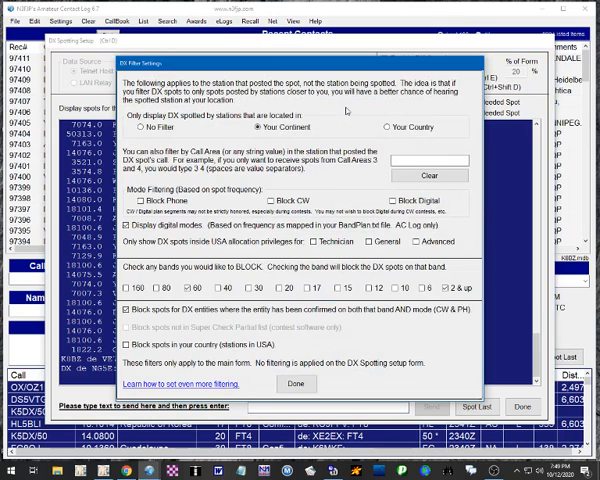
click(141, 128)
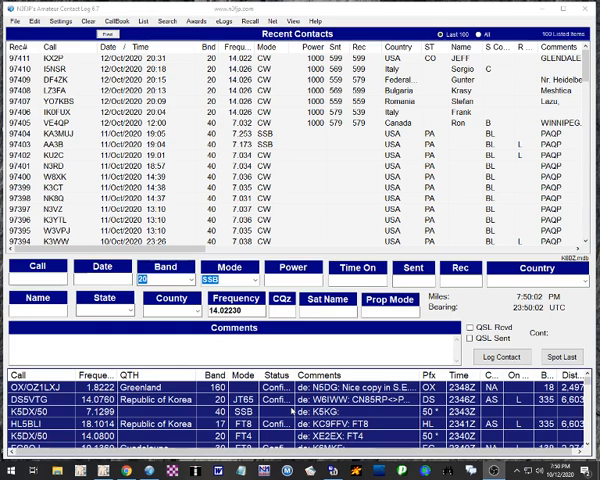
Step: Scroll the DX spot grid to reach the OX/OZ1LXJ Greenland spot on 160 m CW
scroll(down, 3)
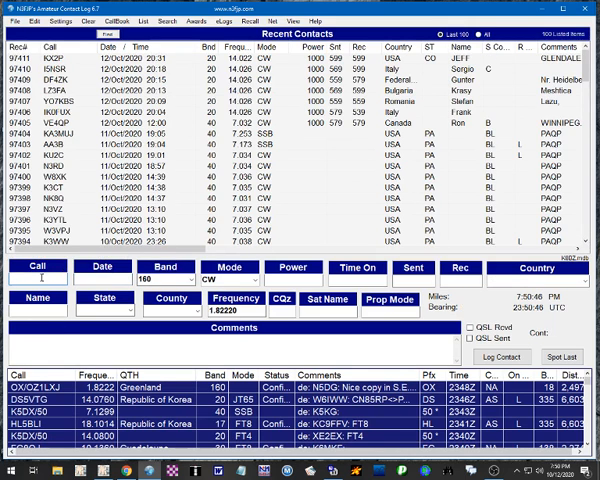
text(OZ1)
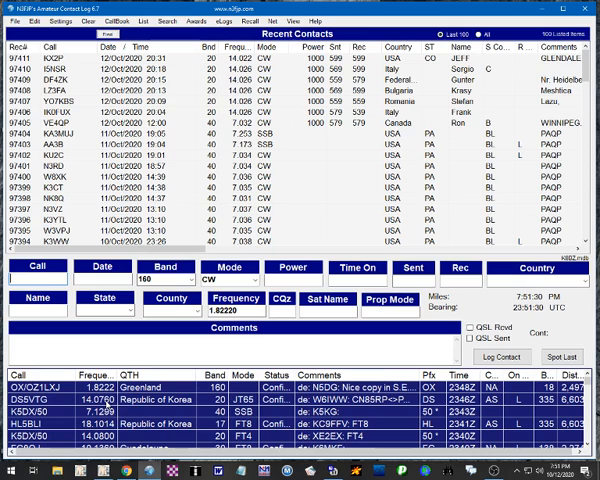
Step: Open Settings > DX Spotting so the spot grid refreshes with newer spots
click(62, 20)
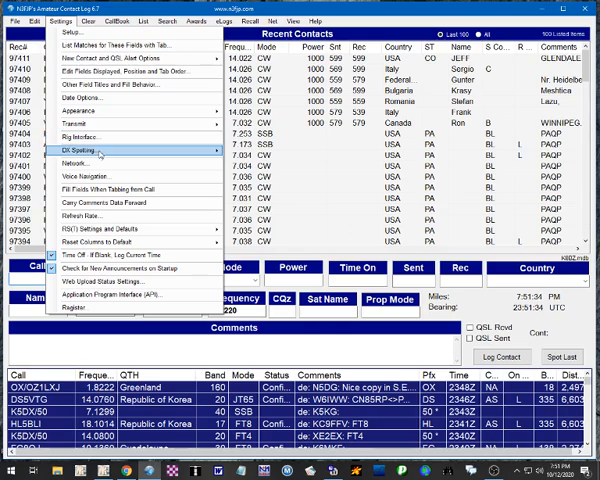
click(92, 150)
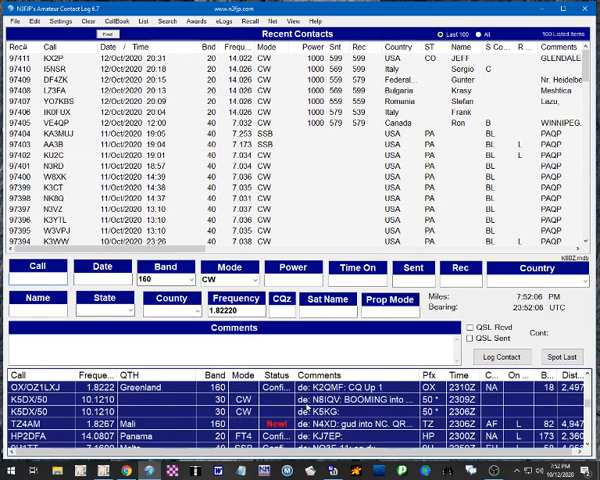
scroll(down, 3)
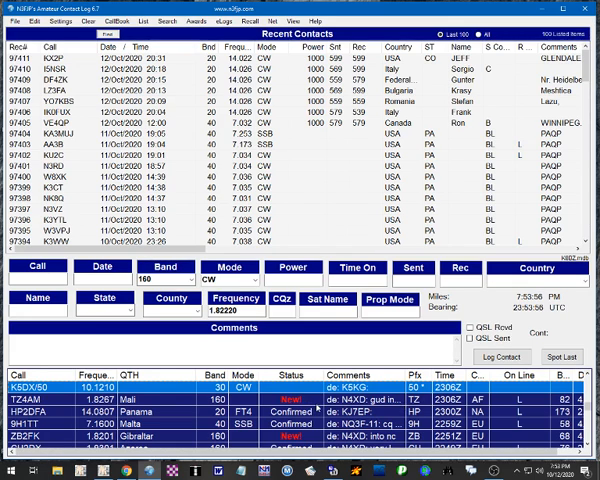
mouse_move(535, 403)
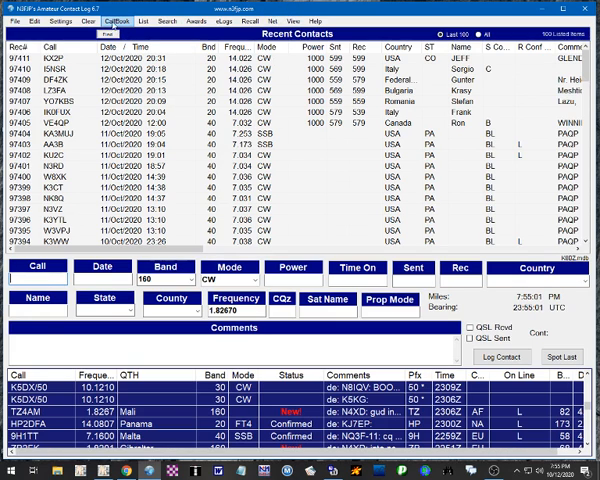
Step: Reopen Settings > DX Spotting and scroll the setup to reach More Filtering
click(61, 21)
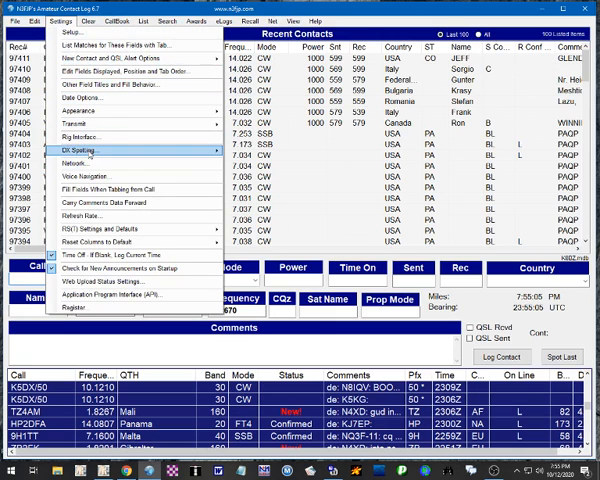
click(94, 150)
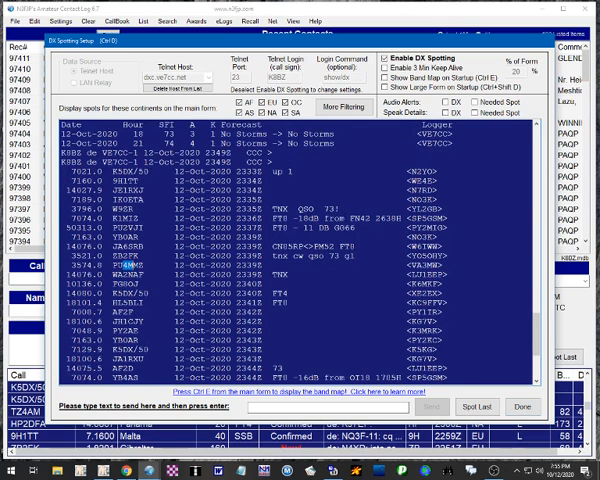
scroll(down, 3)
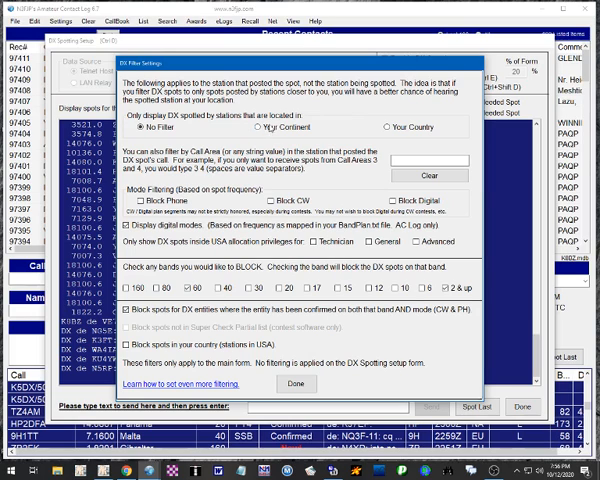
Step: Select Your Continent to show only spots posted by own-continent stations
click(256, 126)
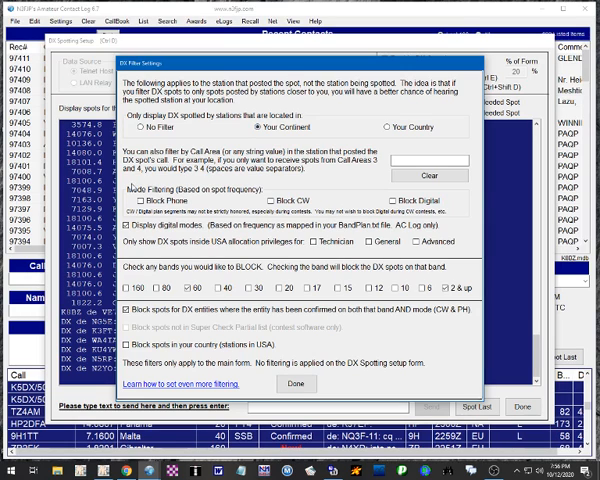
mouse_move(255, 195)
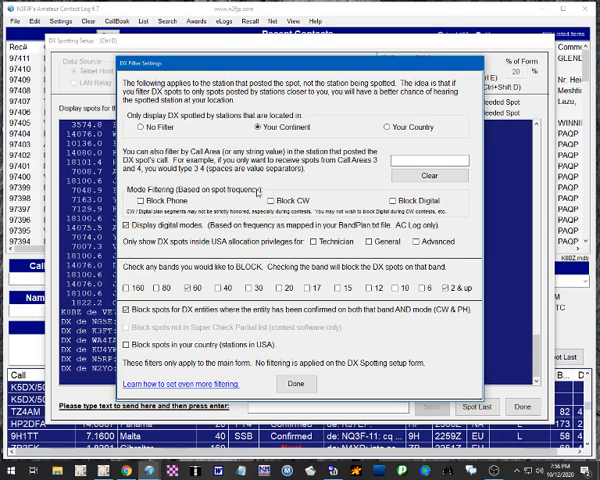
click(270, 200)
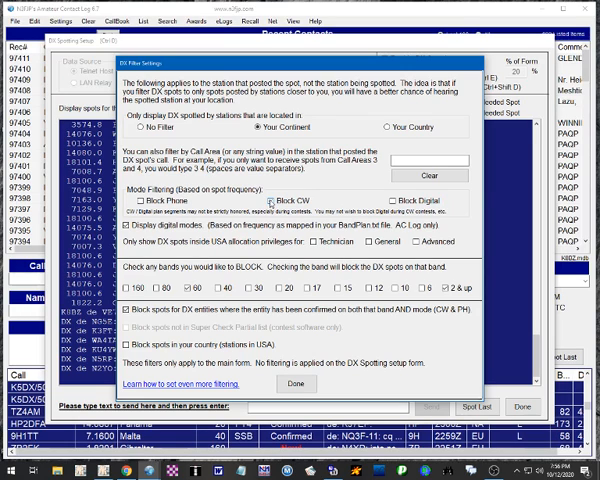
click(392, 203)
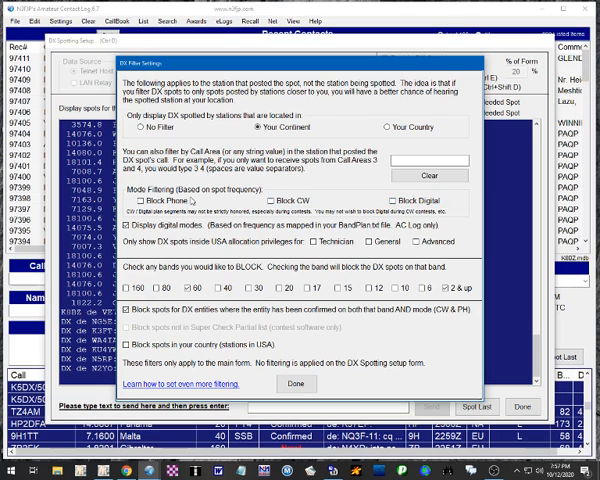
click(131, 201)
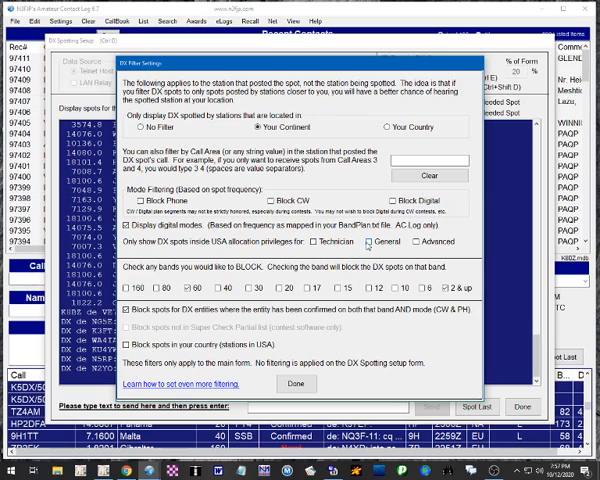
click(413, 243)
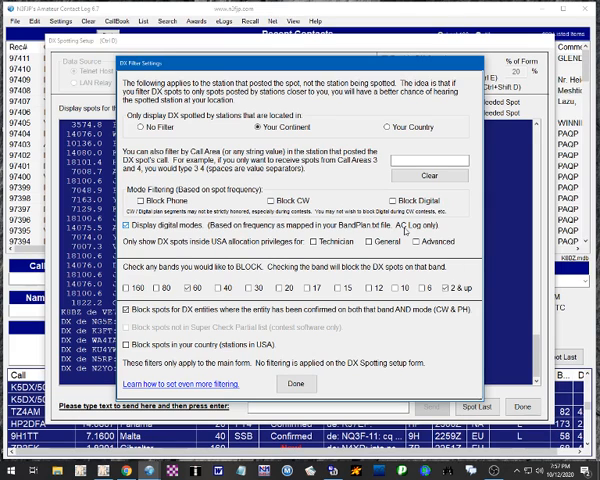
click(367, 242)
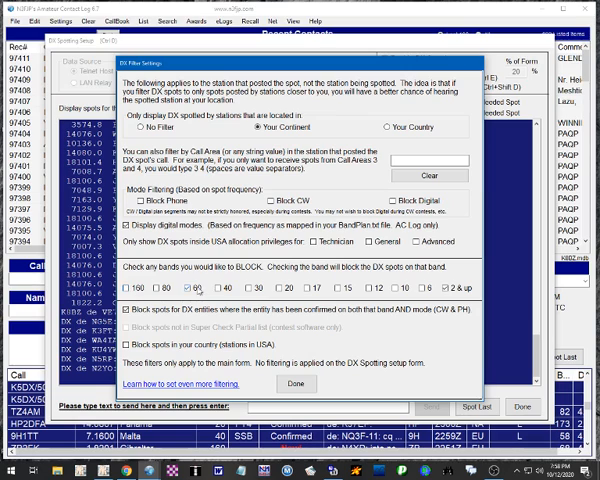
click(190, 292)
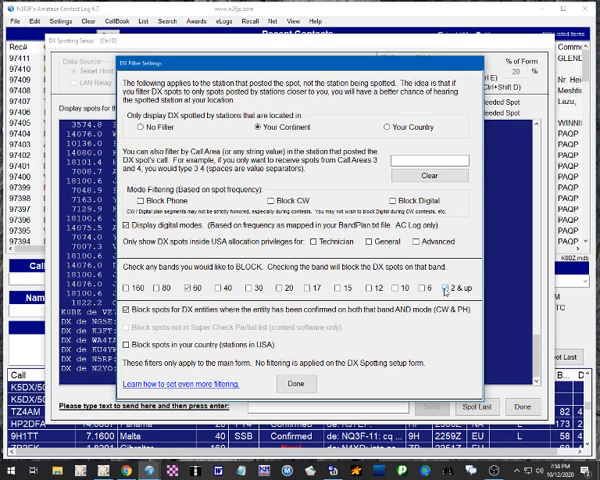
click(123, 307)
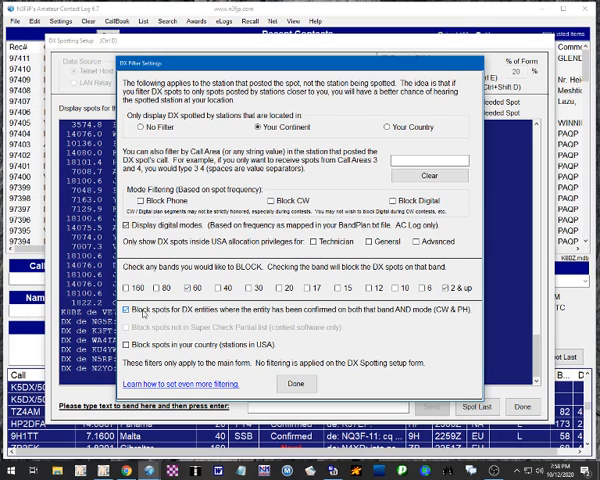